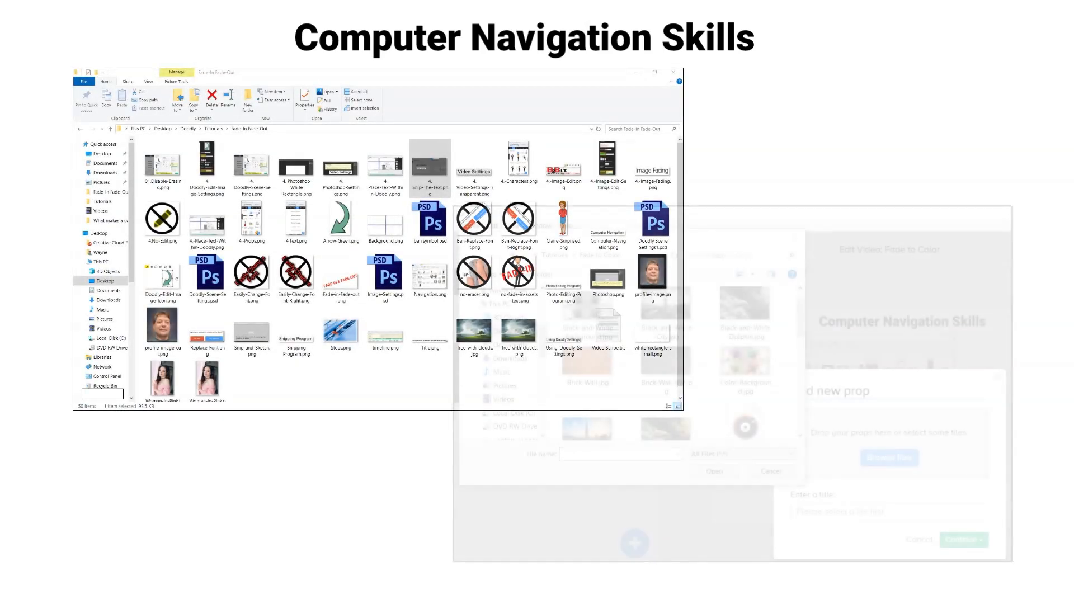
Open the scene settings to show the Whiteboard, Chalkboard, Glassboard and Custom board options
{"action": "left_click", "coordinate": [888, 457]}
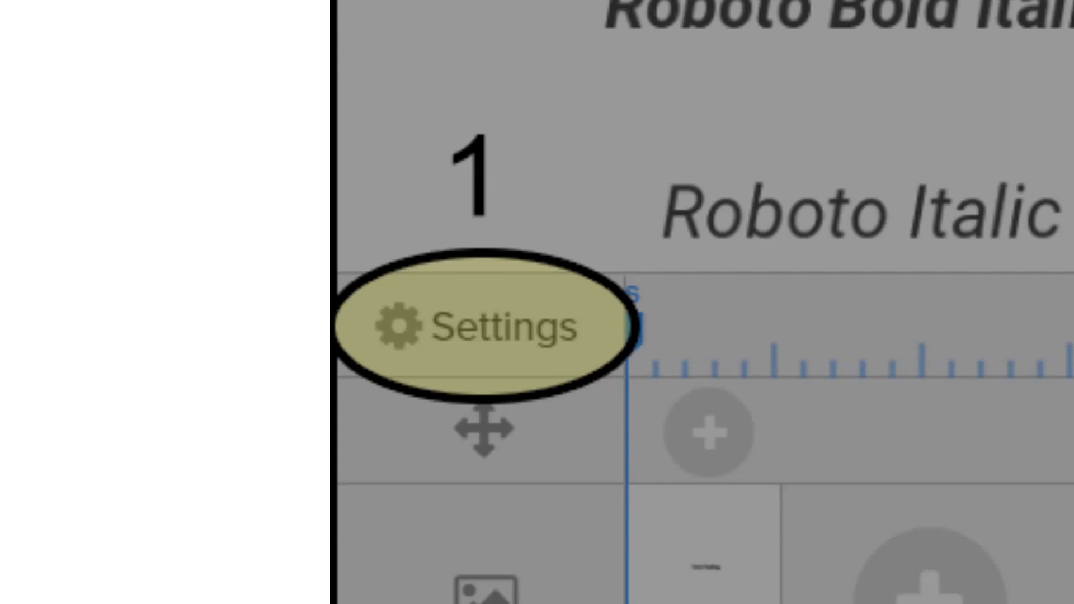
{"action": "left_click", "coordinate": [482, 324]}
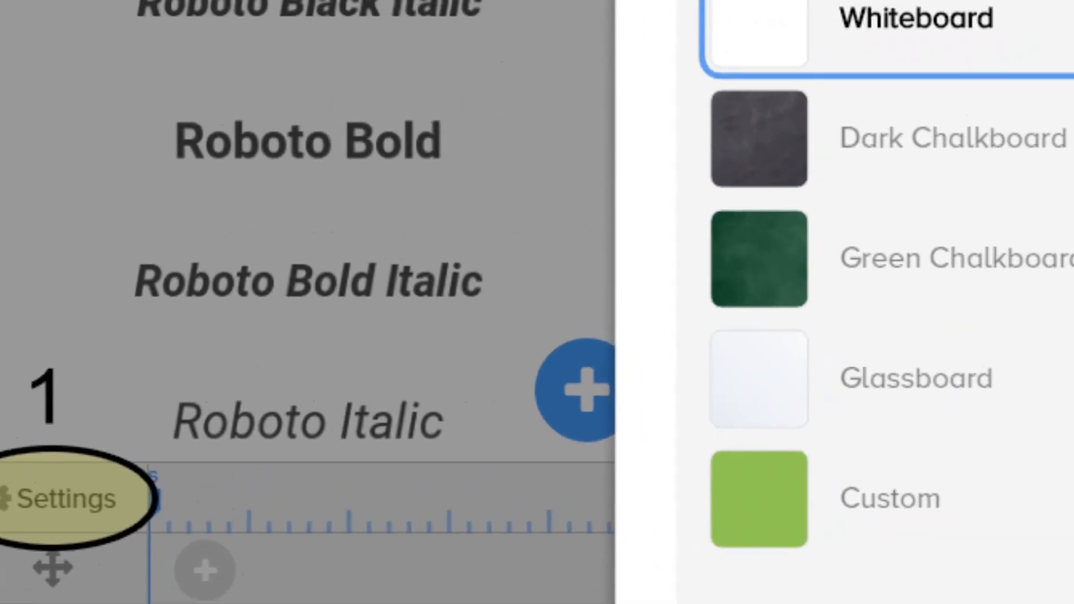